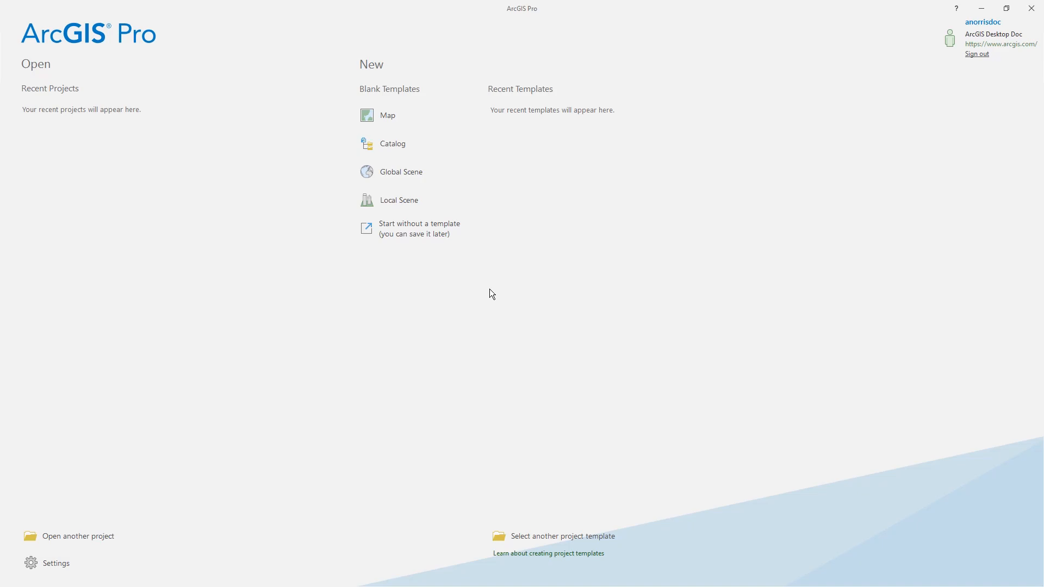
{"action": "mouse_move", "coordinate": [483, 285]}
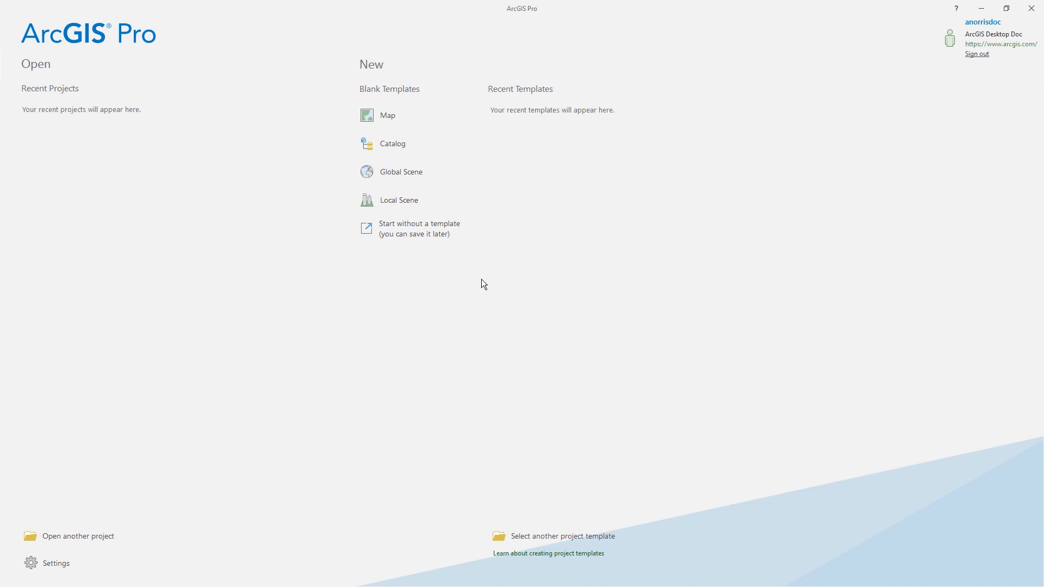
{"action": "mouse_move", "coordinate": [419, 229]}
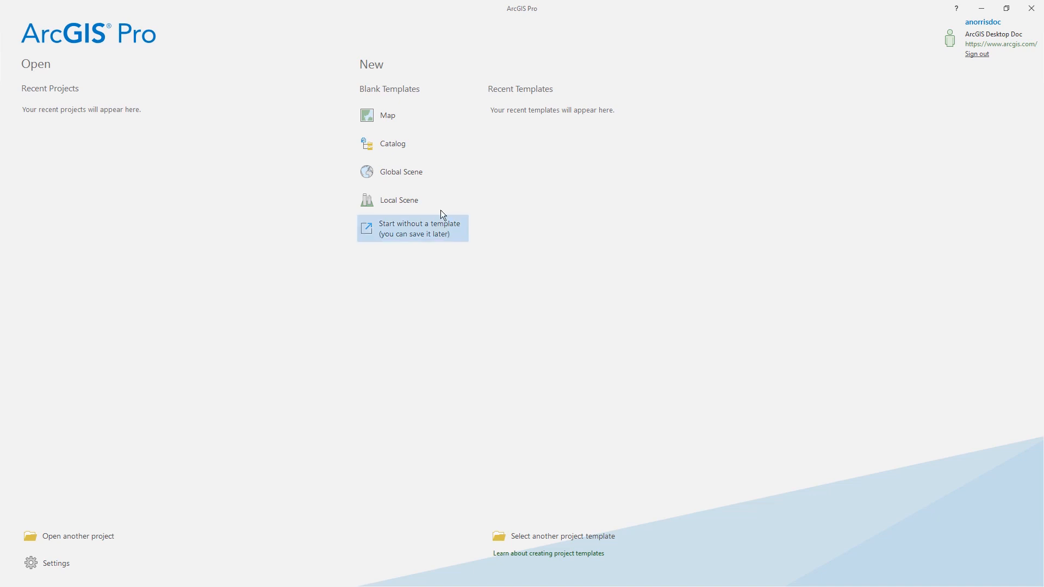
Create a blank project named CriticalHabitat without a template.
{"action": "left_click", "coordinate": [387, 115]}
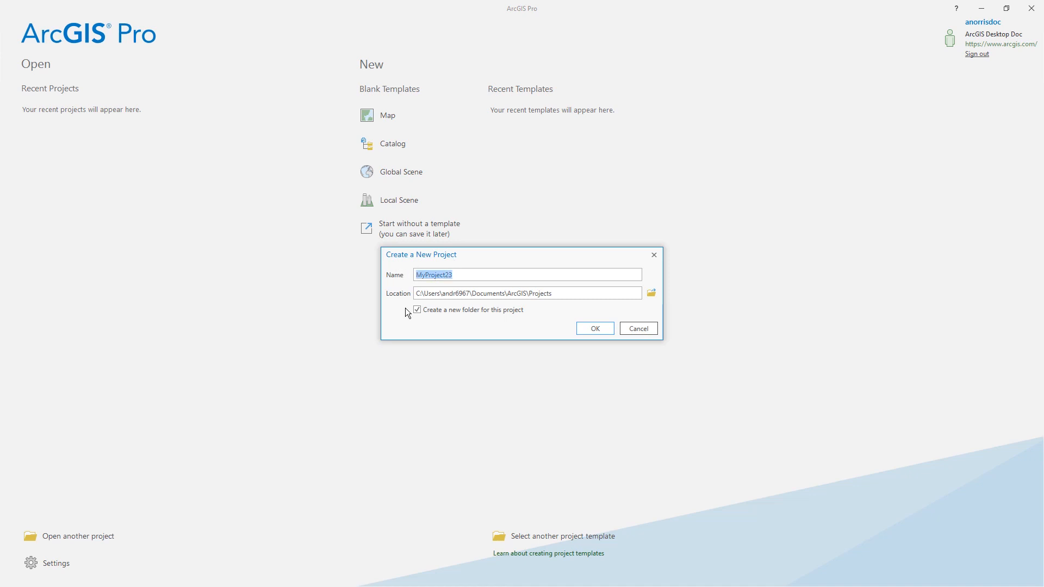
{"action": "left_click", "coordinate": [594, 329]}
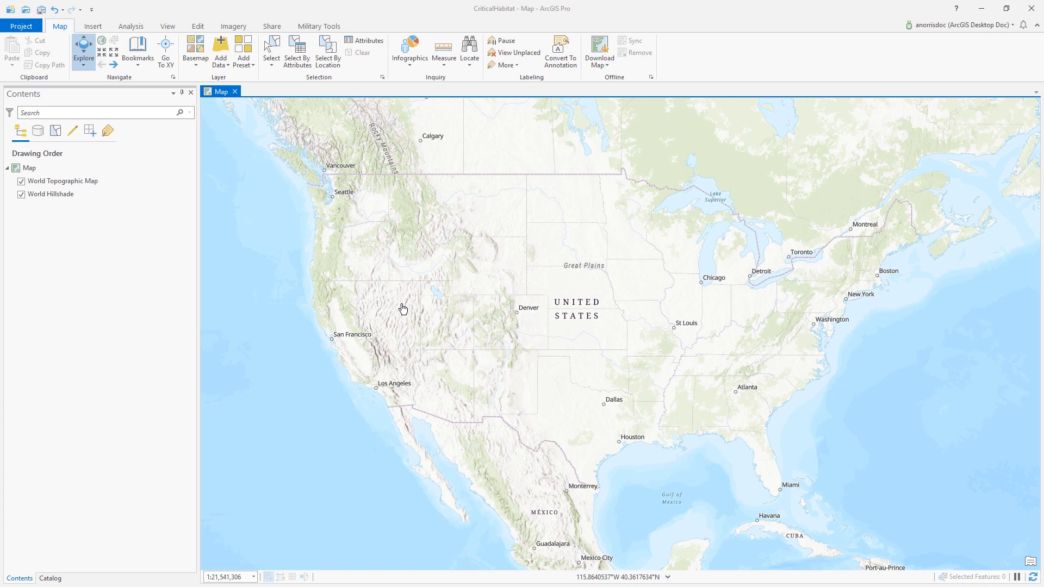
{"action": "mouse_move", "coordinate": [345, 202]}
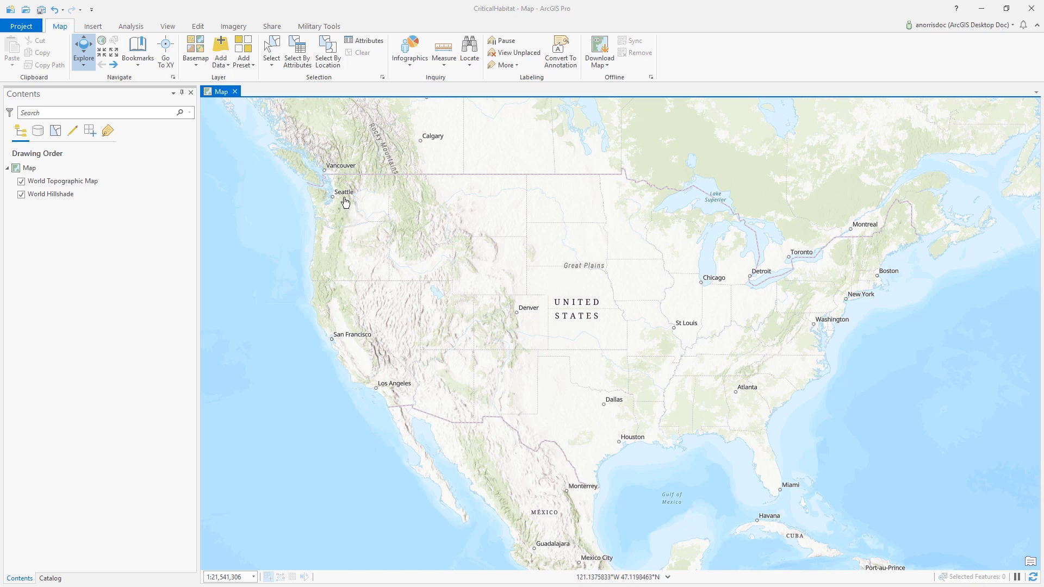
Locate San Gorgonio Mountain and save that view as a new bookmark.
{"action": "left_click", "coordinate": [470, 52]}
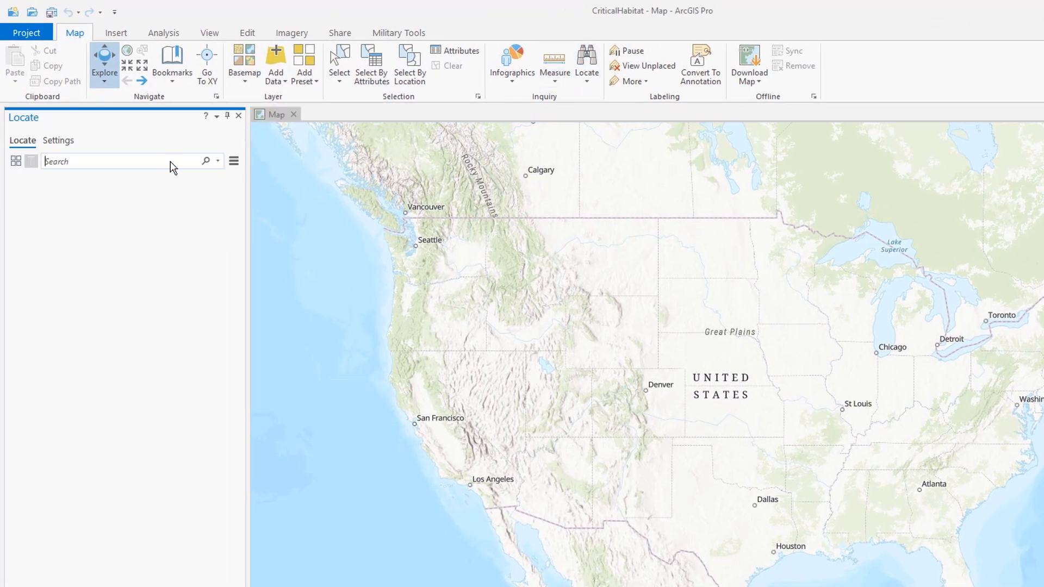
{"action": "type", "text": "San Gorgonio Mountain"}
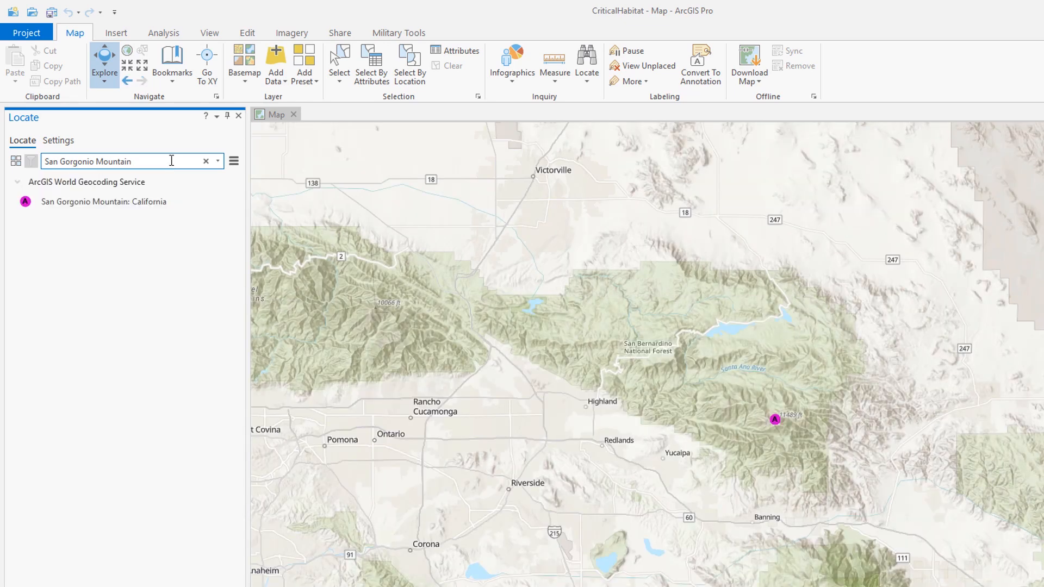
{"action": "left_click", "coordinate": [172, 65]}
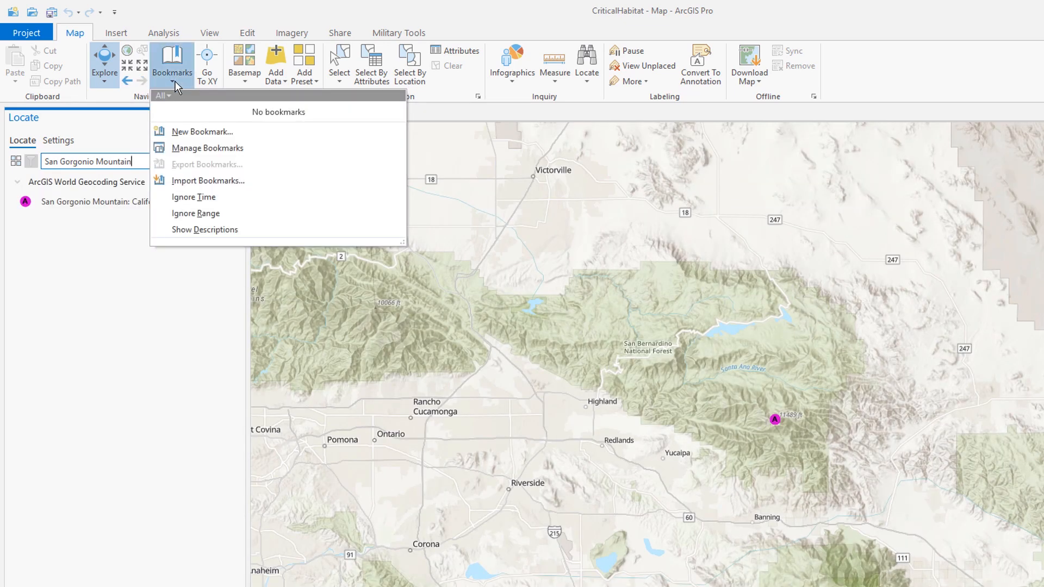
{"action": "left_click", "coordinate": [201, 131]}
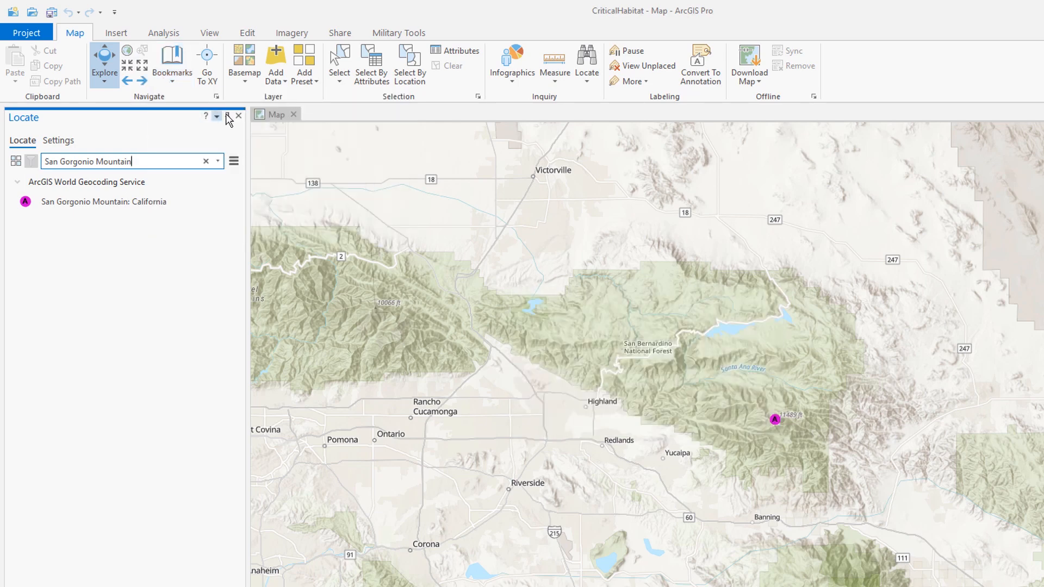
Rename the map to SBNF Critical Habitat and switch the basemap to Imagery.
{"action": "right_click", "coordinate": [36, 210]}
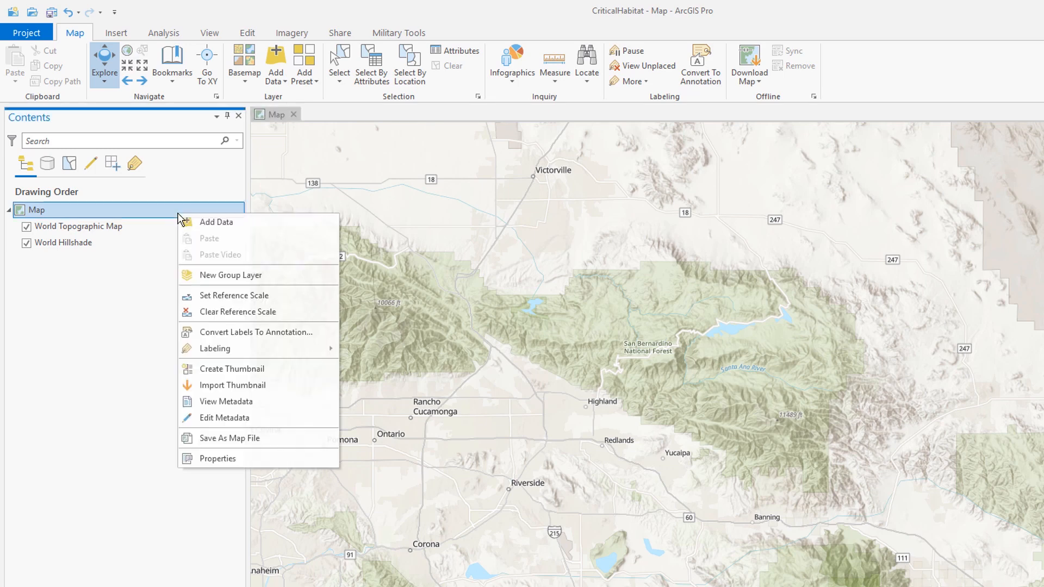
{"action": "left_click", "coordinate": [217, 458]}
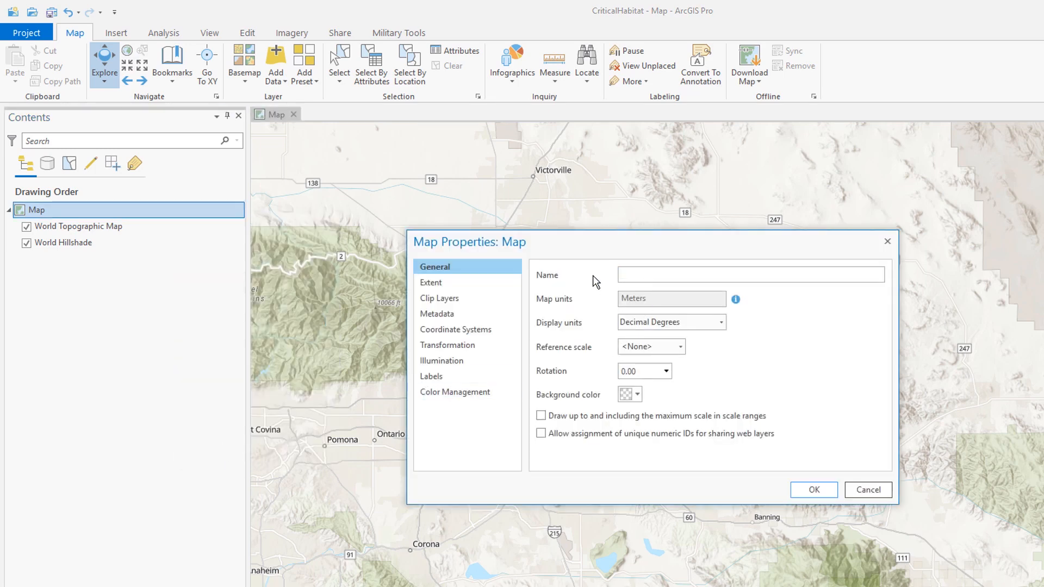
{"action": "left_click", "coordinate": [867, 490]}
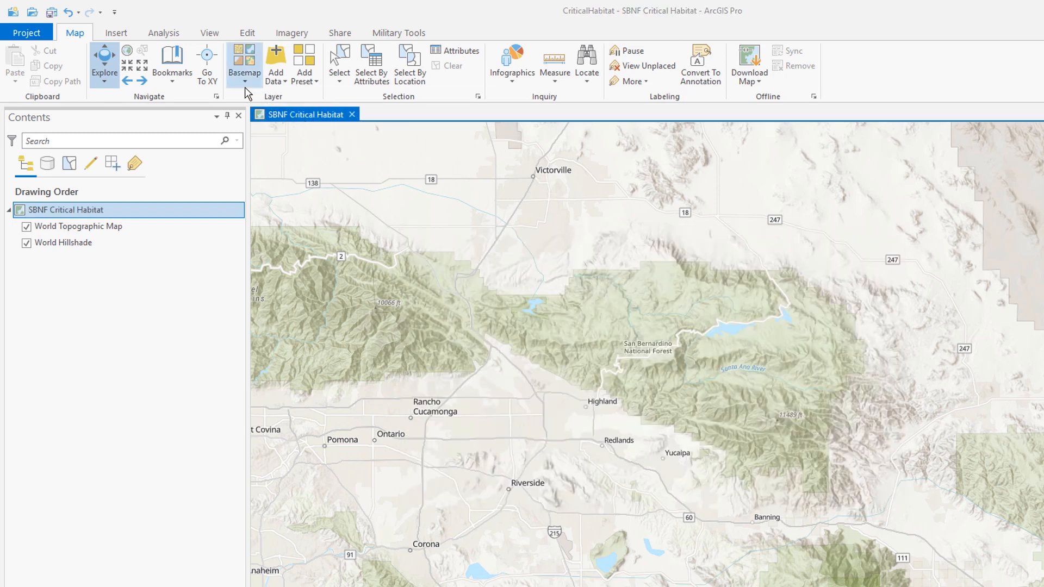
{"action": "left_click", "coordinate": [244, 63]}
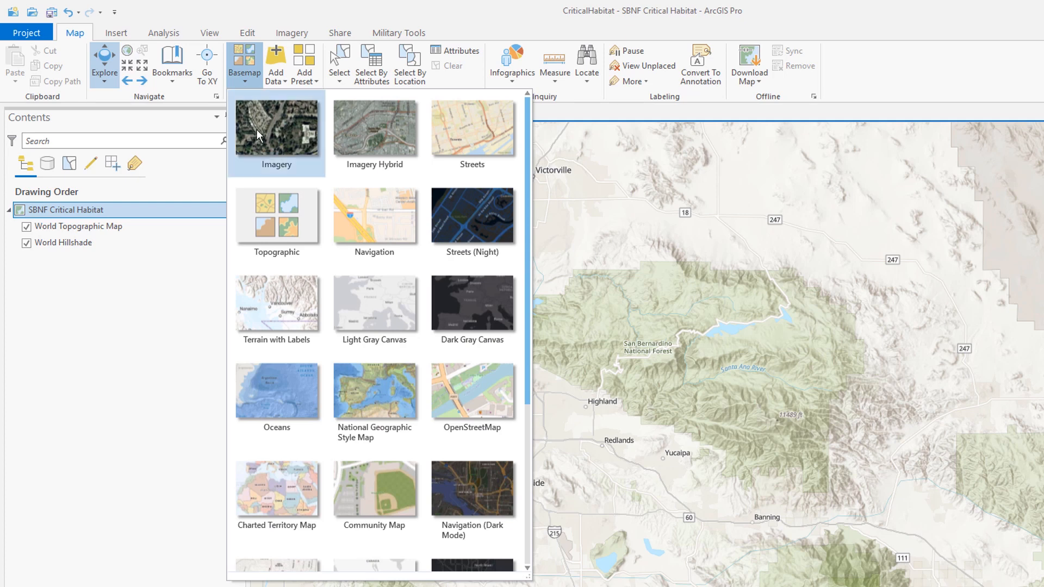
{"action": "left_click", "coordinate": [276, 128]}
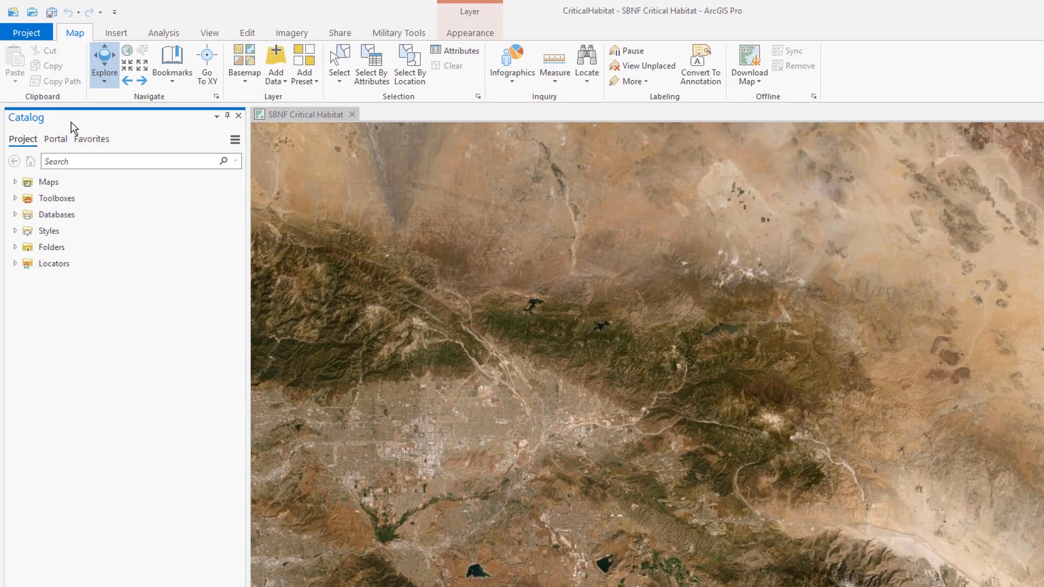
Search Living Atlas for national forest and add the USA Parks layer to the map.
{"action": "left_click", "coordinate": [54, 139]}
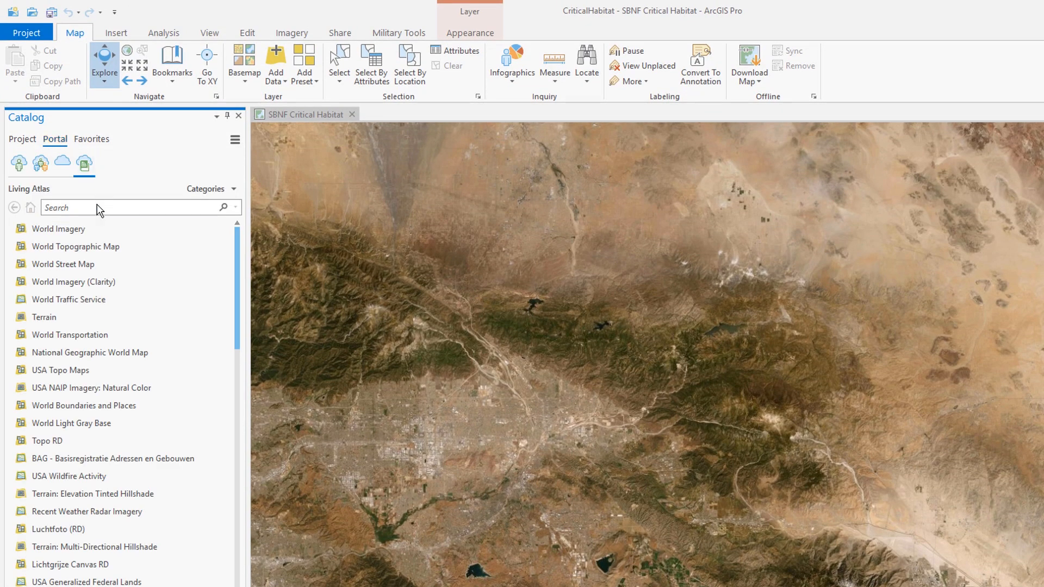
{"action": "type", "text": "national forest"}
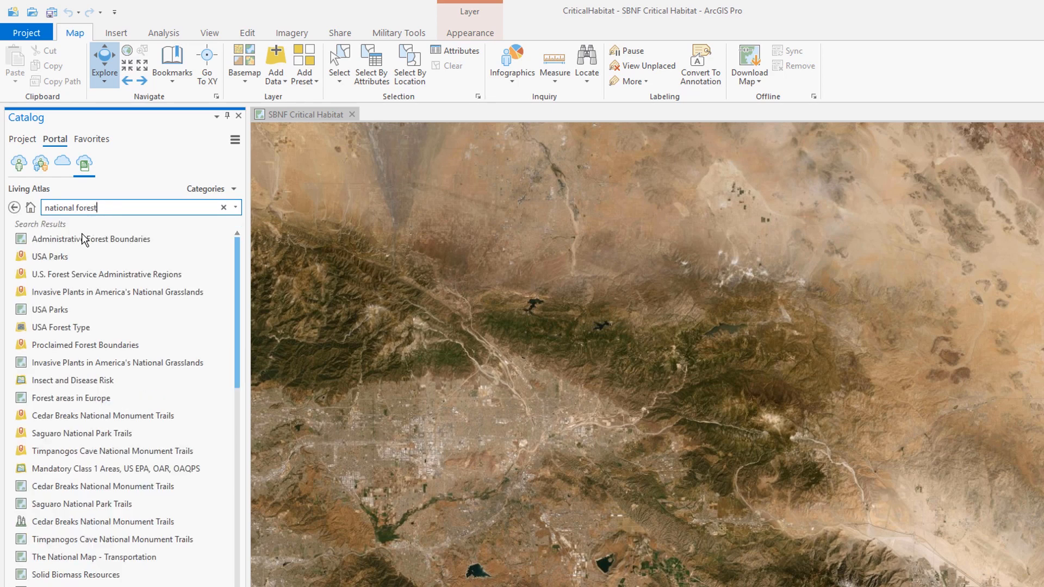
{"action": "right_click", "coordinate": [49, 256]}
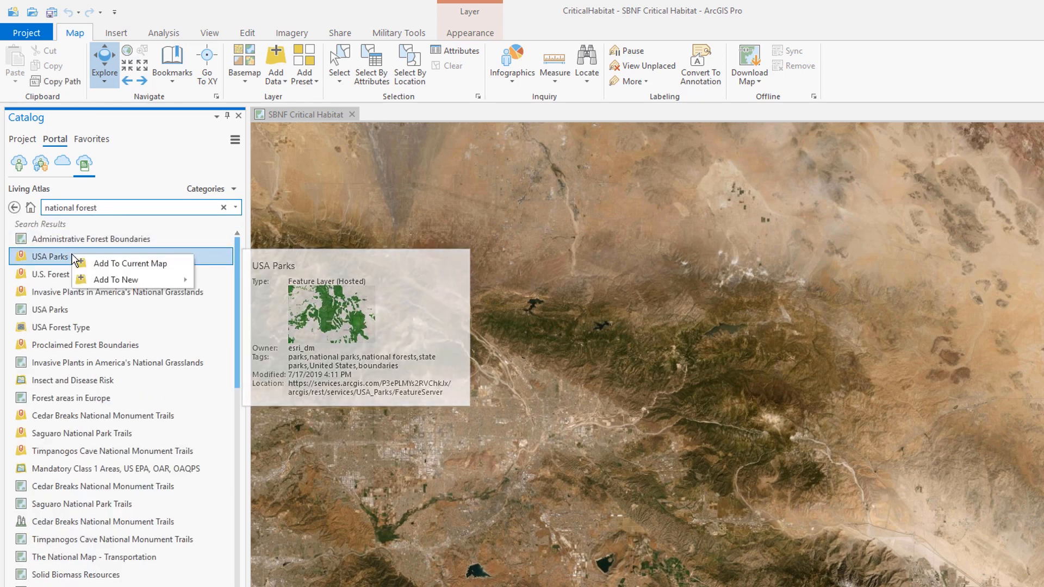
{"action": "left_click", "coordinate": [131, 263]}
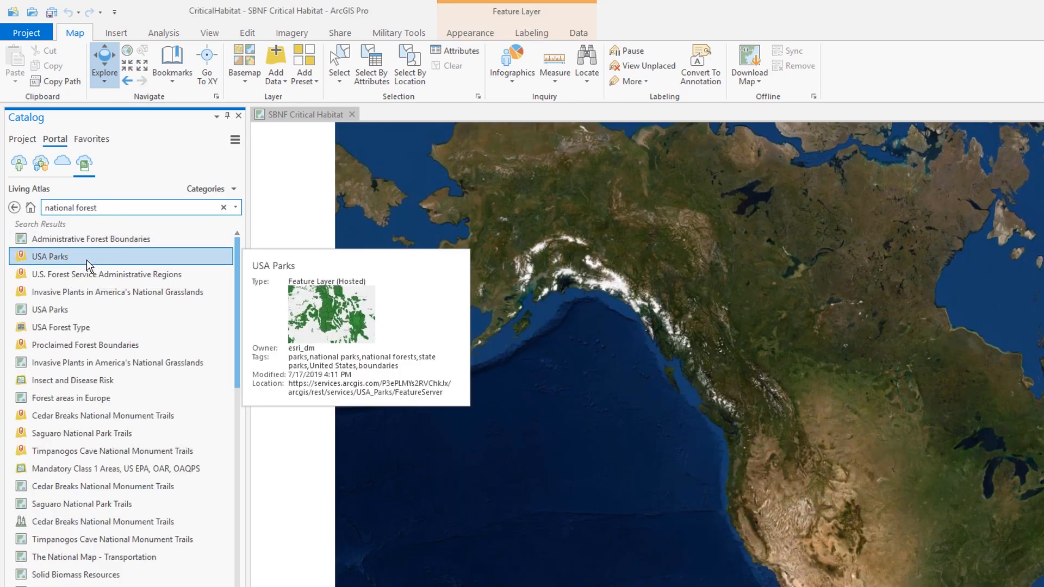
Return to the San Gorgonio bookmark and identify the San Bernardino NF polygon.
{"action": "left_click", "coordinate": [172, 66]}
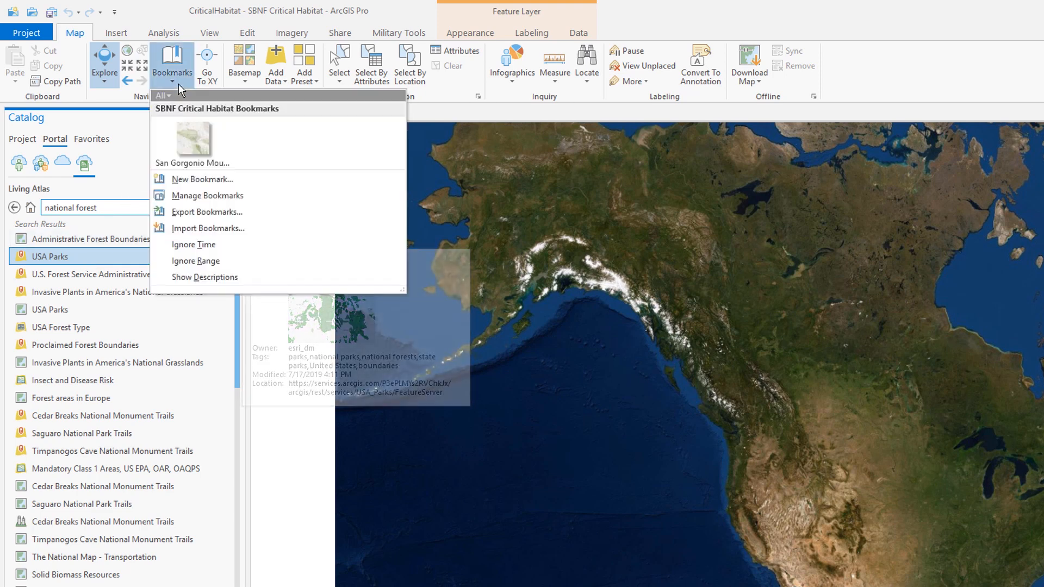
{"action": "left_click", "coordinate": [193, 140]}
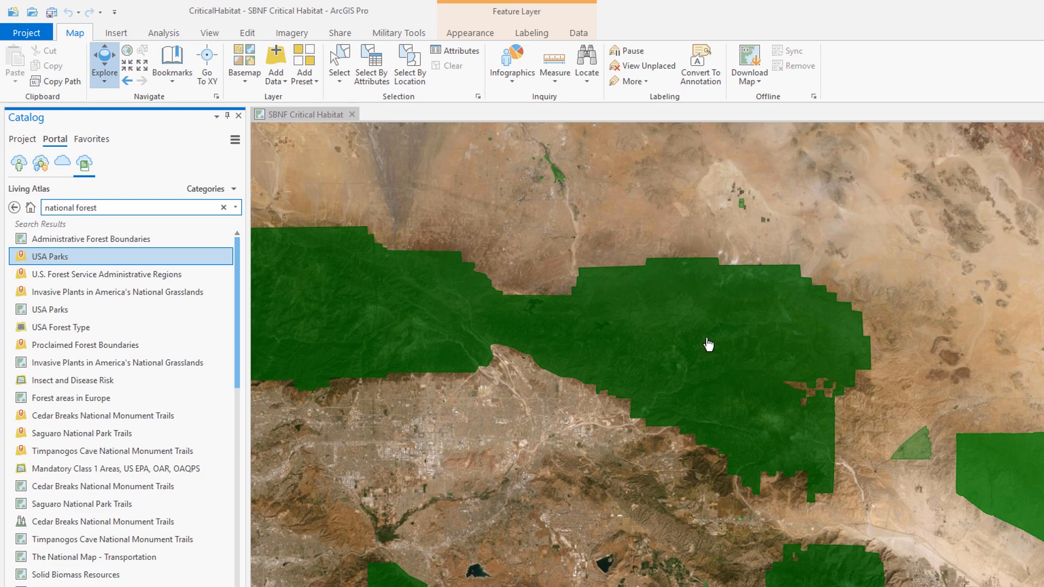
{"action": "left_click", "coordinate": [708, 344]}
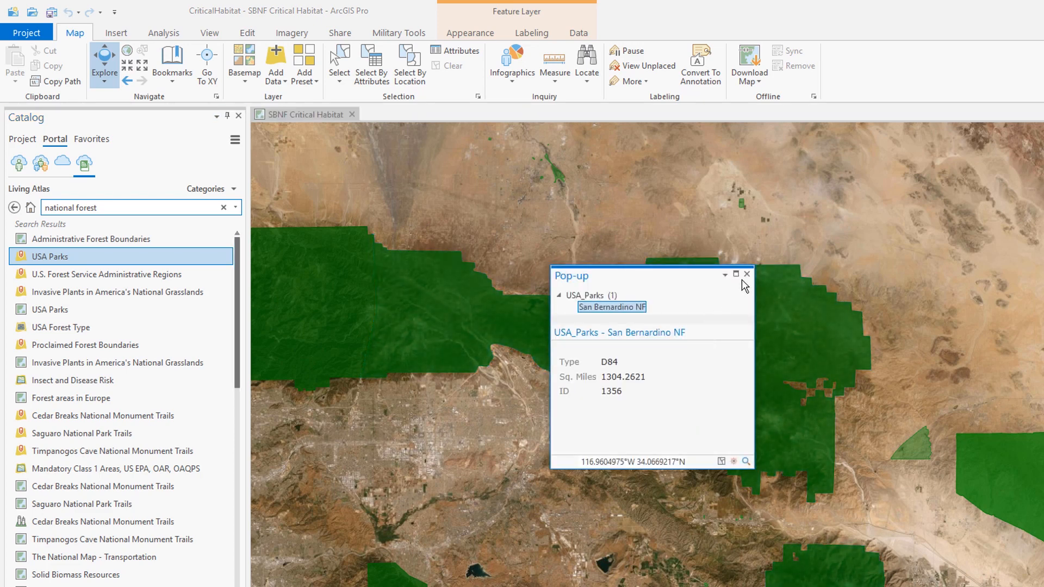
Close the pop-up and make a USA_Parks selection layer from the San Bernardino NF polygon.
{"action": "left_click", "coordinate": [746, 274]}
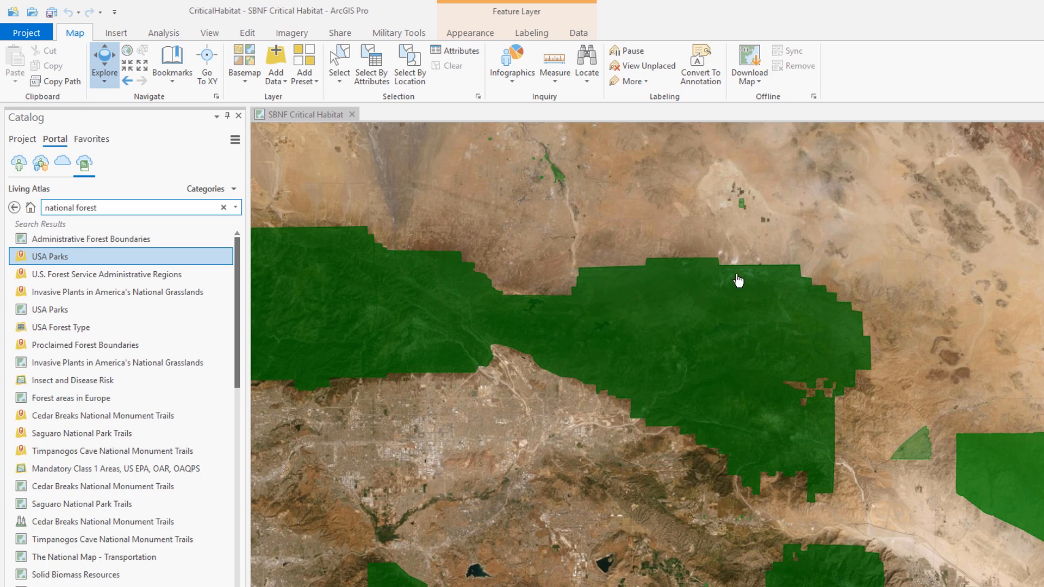
{"action": "mouse_move", "coordinate": [371, 66]}
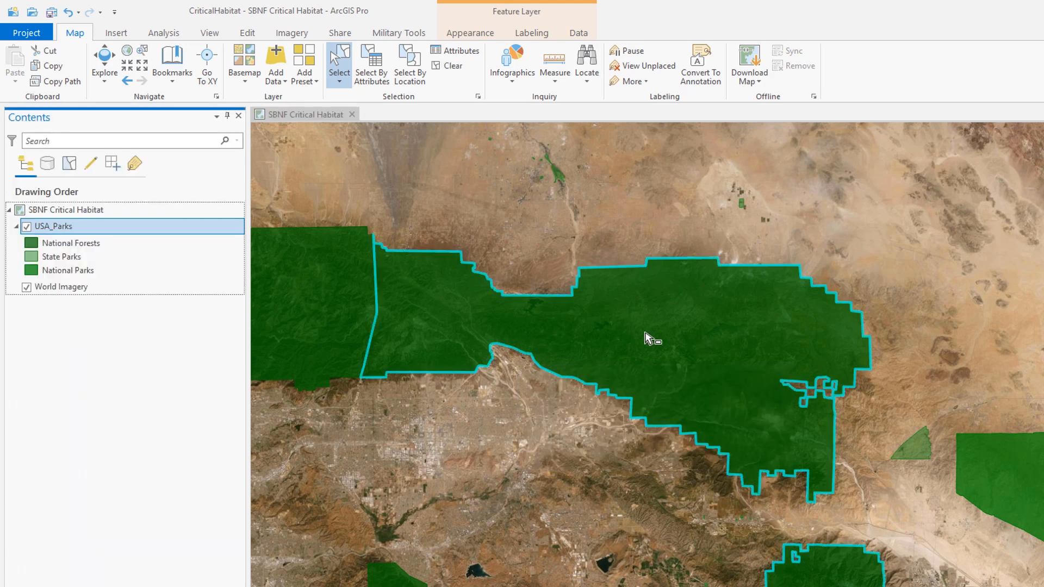
{"action": "left_click", "coordinate": [578, 33]}
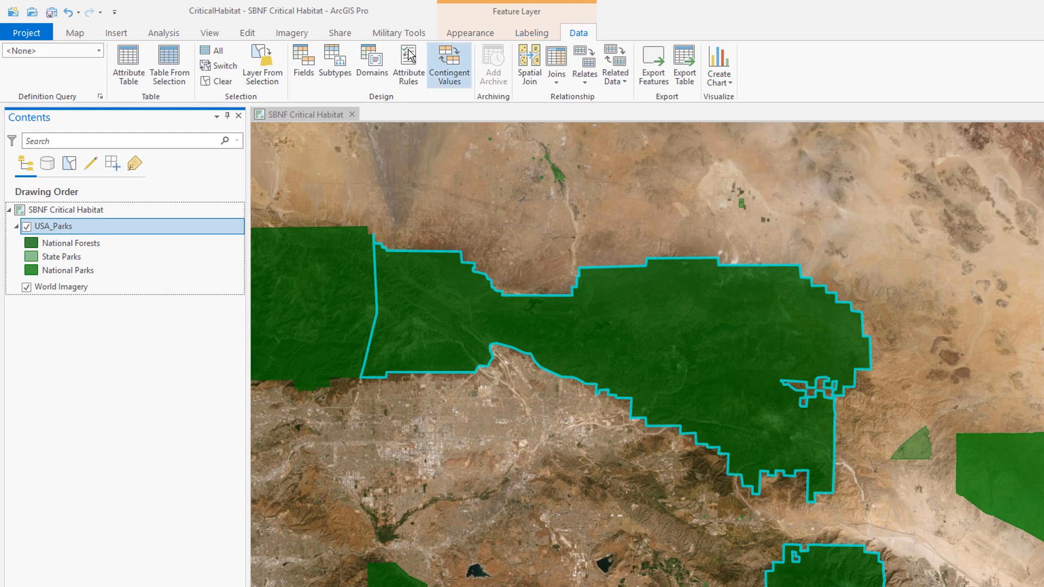
{"action": "left_click", "coordinate": [261, 65]}
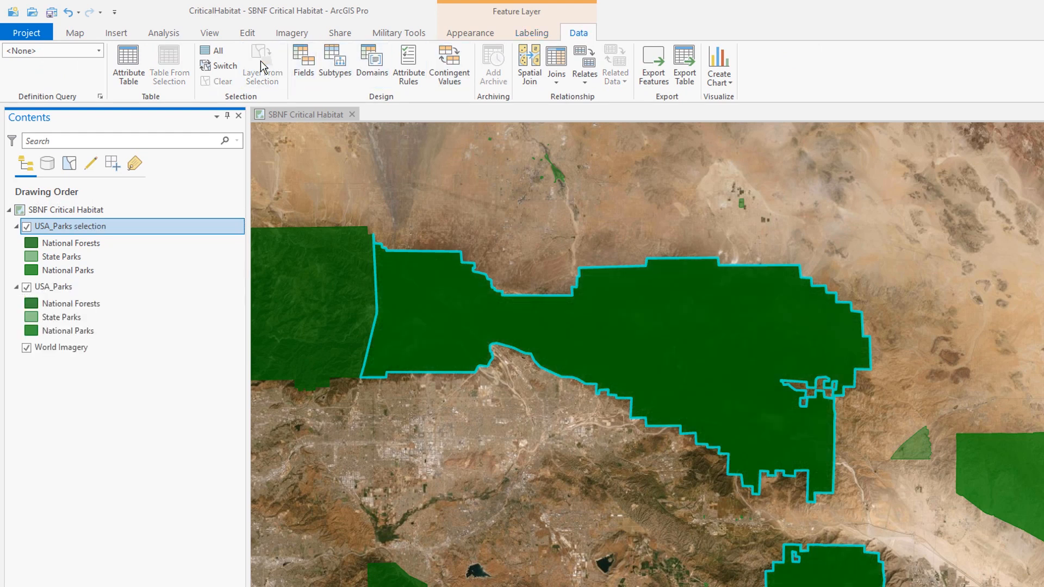
{"action": "left_click", "coordinate": [52, 286]}
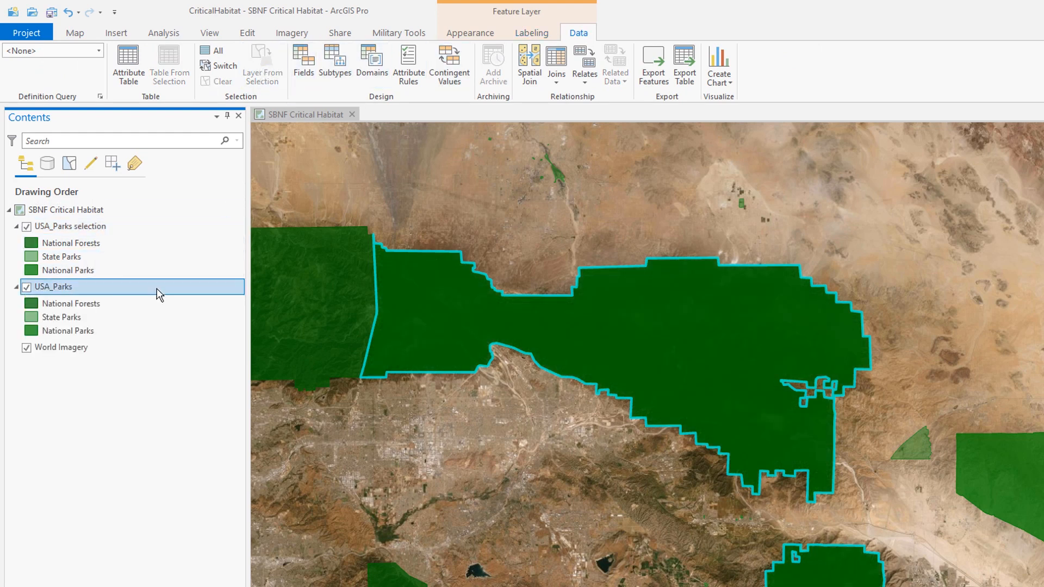
Remove the original USA_Parks layer and rename the selection layer San Bernardino National Forest.
{"action": "right_click", "coordinate": [52, 286]}
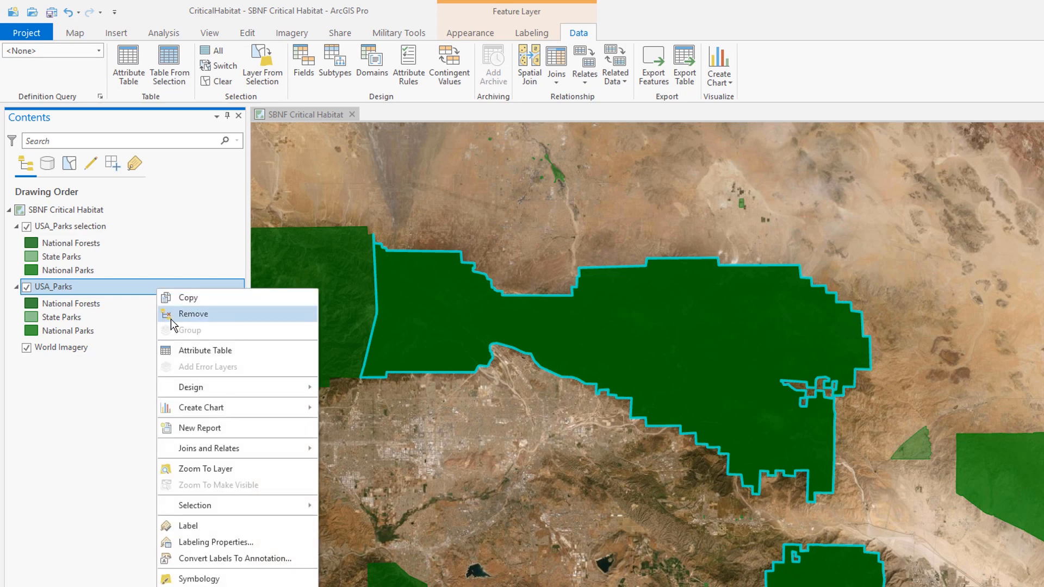
{"action": "left_click", "coordinate": [193, 314]}
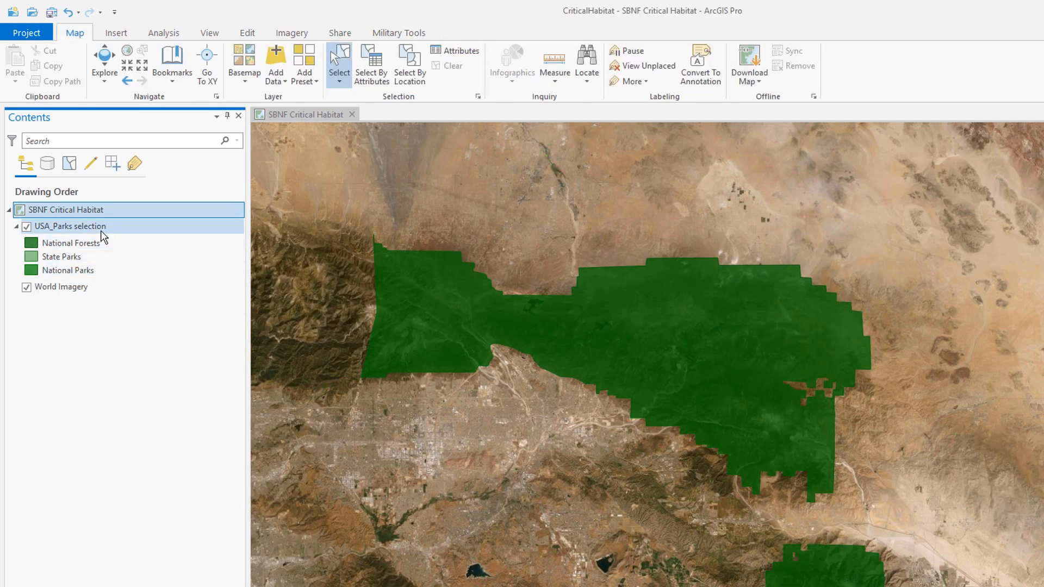
{"action": "double_click", "coordinate": [69, 227]}
{"action": "type", "text": "San Bernardino National Forest"}
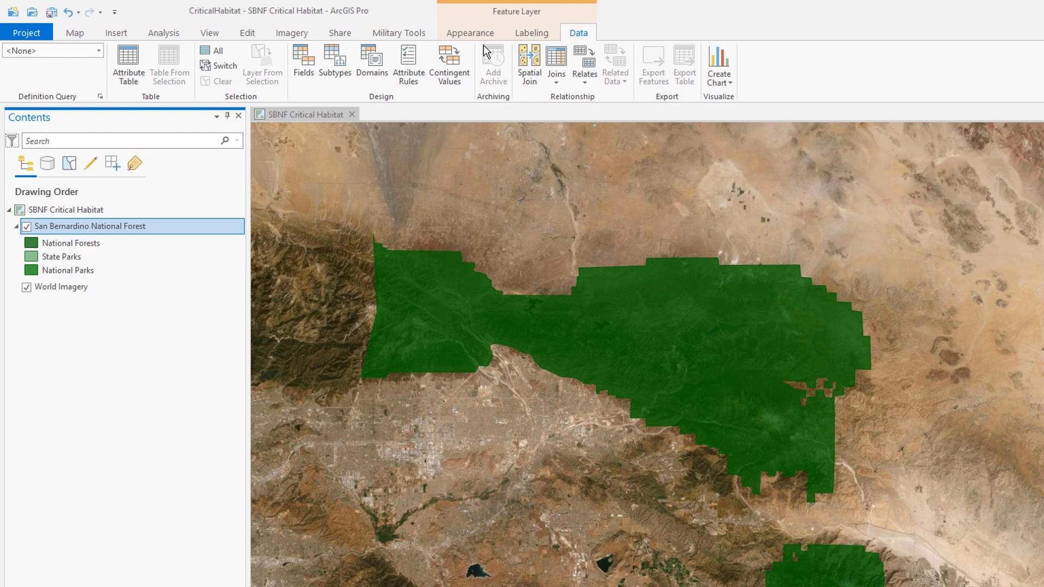
Give the forest symbol no fill colour and a yellow outline.
{"action": "left_click", "coordinate": [470, 32]}
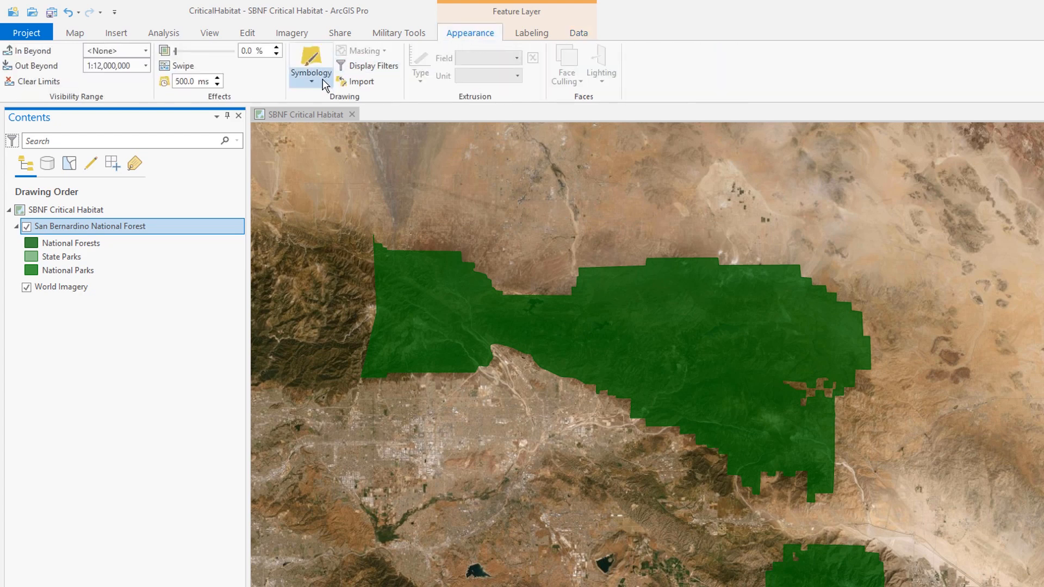
{"action": "left_click", "coordinate": [309, 63]}
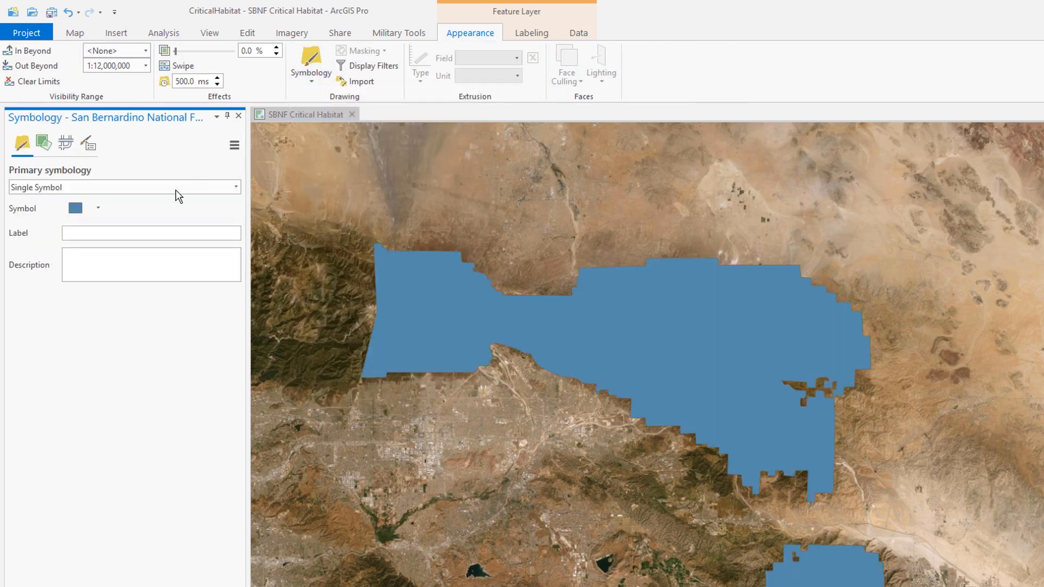
{"action": "left_click", "coordinate": [75, 208]}
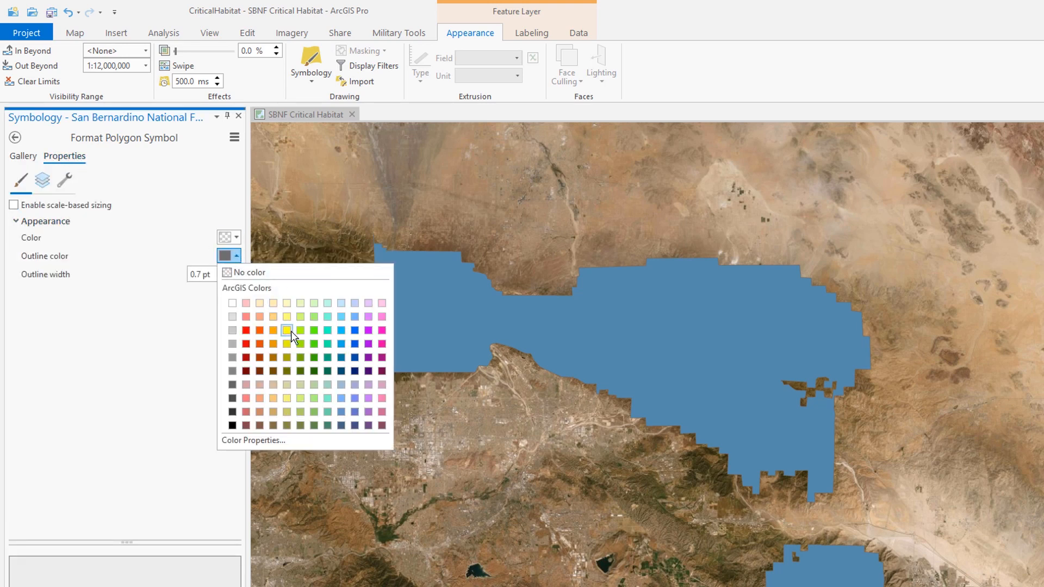
{"action": "left_click", "coordinate": [287, 331]}
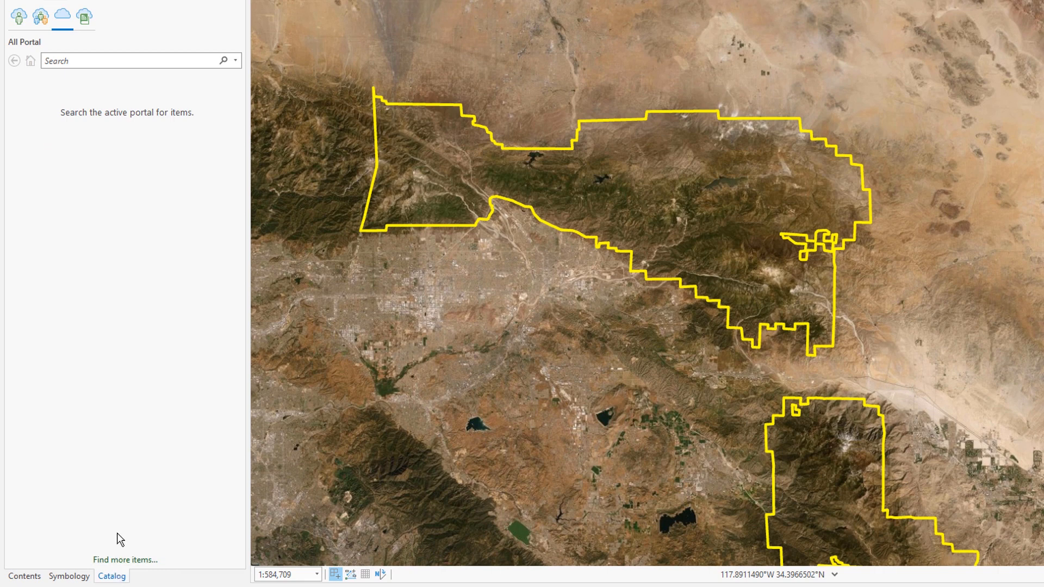
Add USA Critical Habitat from the Living Atlas Species category to the map.
{"action": "left_click", "coordinate": [83, 16]}
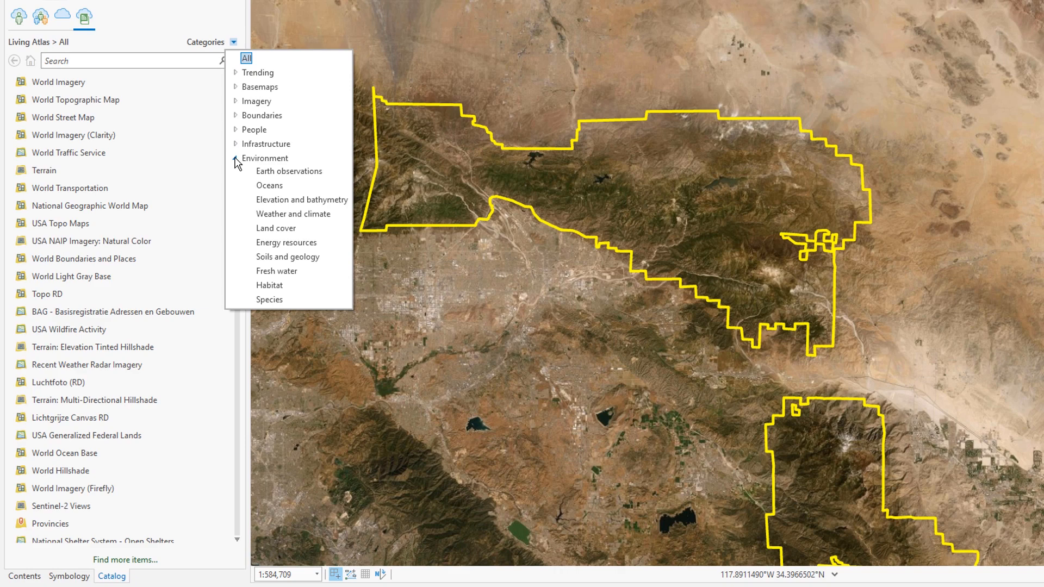
{"action": "left_click", "coordinate": [270, 299]}
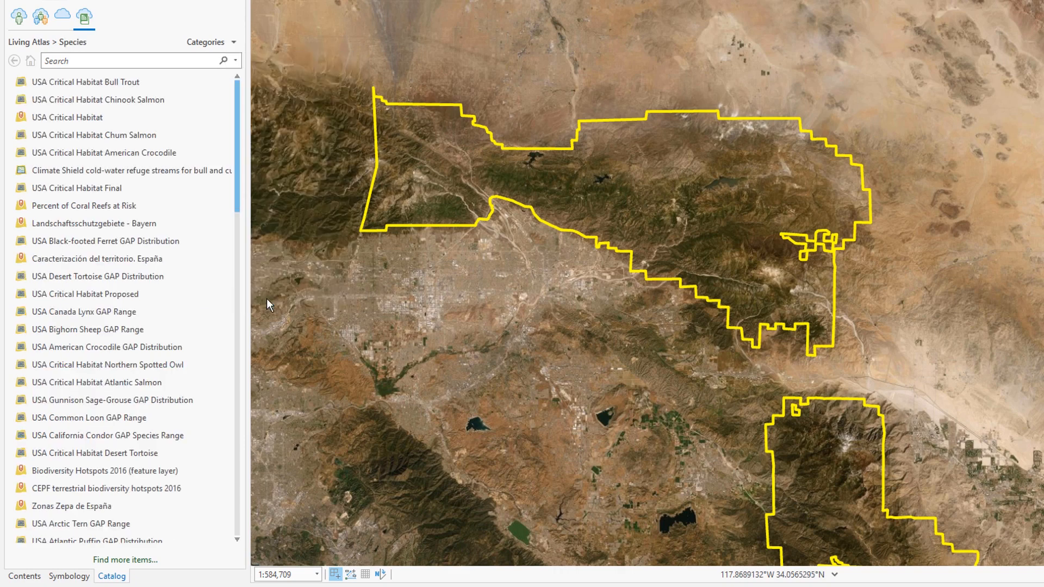
{"action": "right_click", "coordinate": [66, 117]}
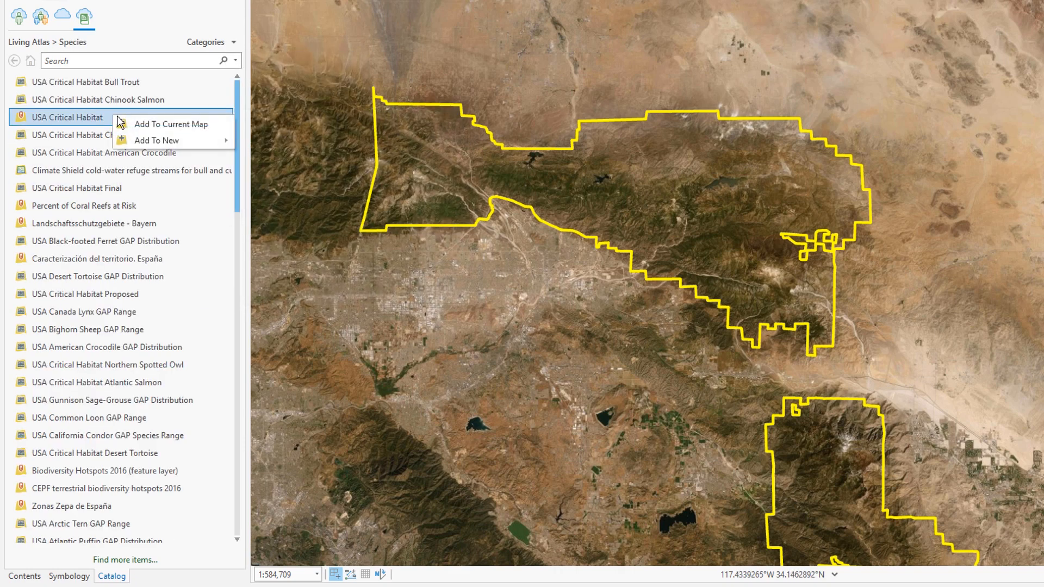
{"action": "left_click", "coordinate": [170, 124]}
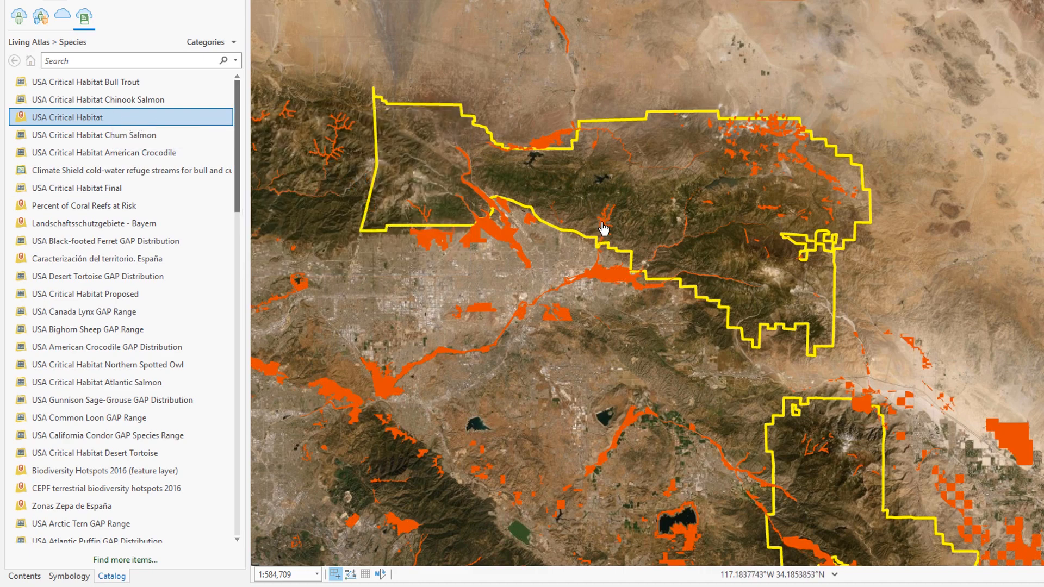
Inspect a habitat polygon's pop-up details, then close the pop-up.
{"action": "left_click", "coordinate": [602, 228]}
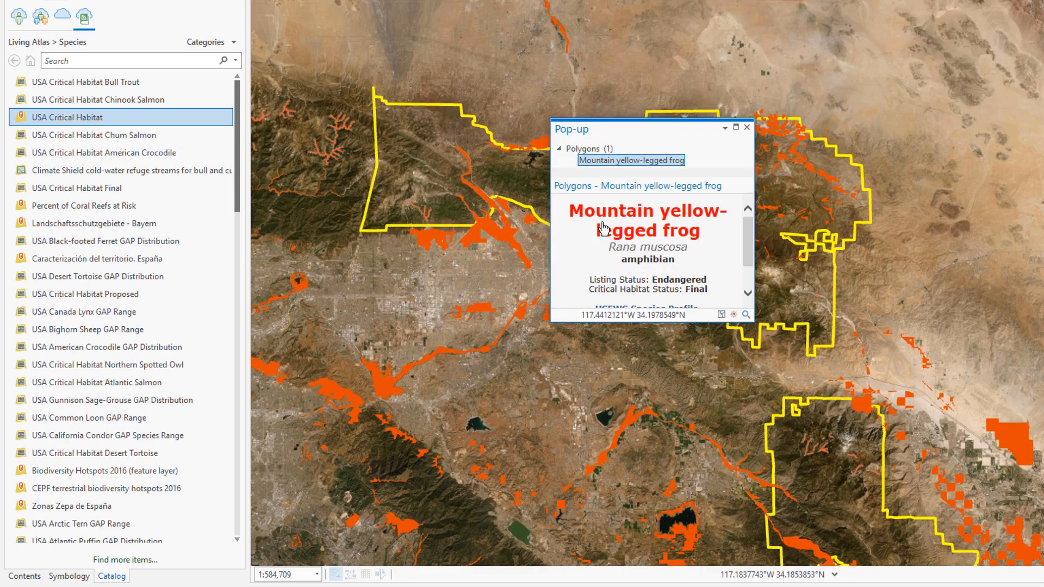
{"action": "scroll", "scroll_direction": "down", "scroll_amount": 3}
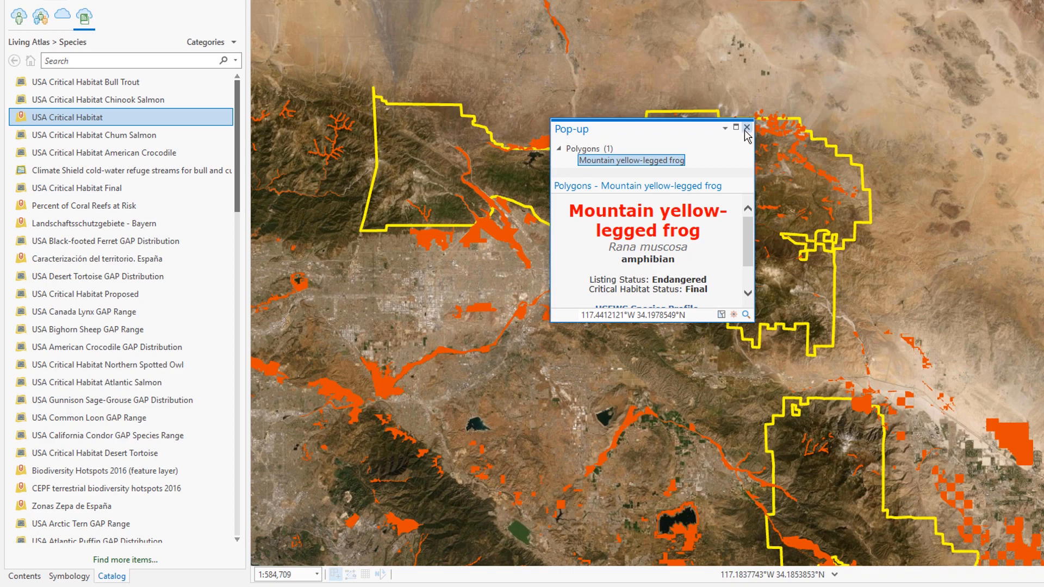
{"action": "left_click", "coordinate": [747, 128]}
{"action": "type", "text": "Clip"}
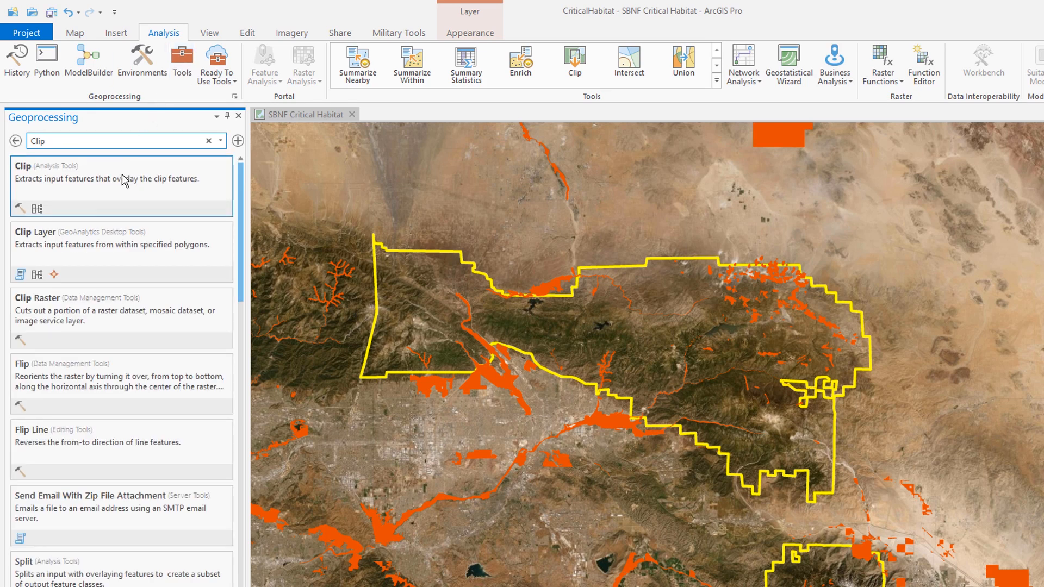
Clip USA Critical Habitat polygons to San Bernardino National Forest, producing SBNF_CriticalHabitat.
{"action": "left_click", "coordinate": [23, 166]}
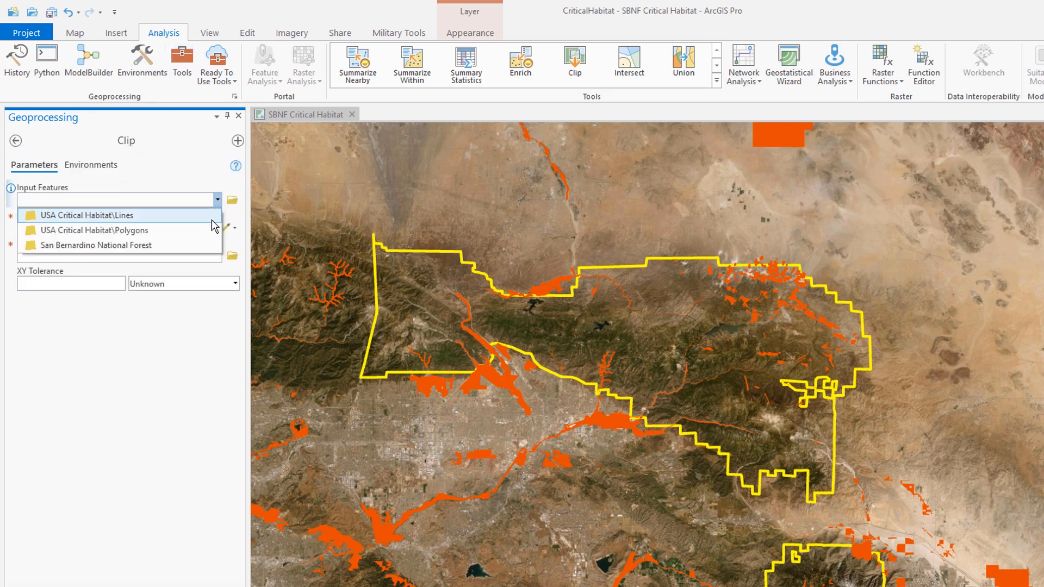
{"action": "left_click", "coordinate": [93, 229]}
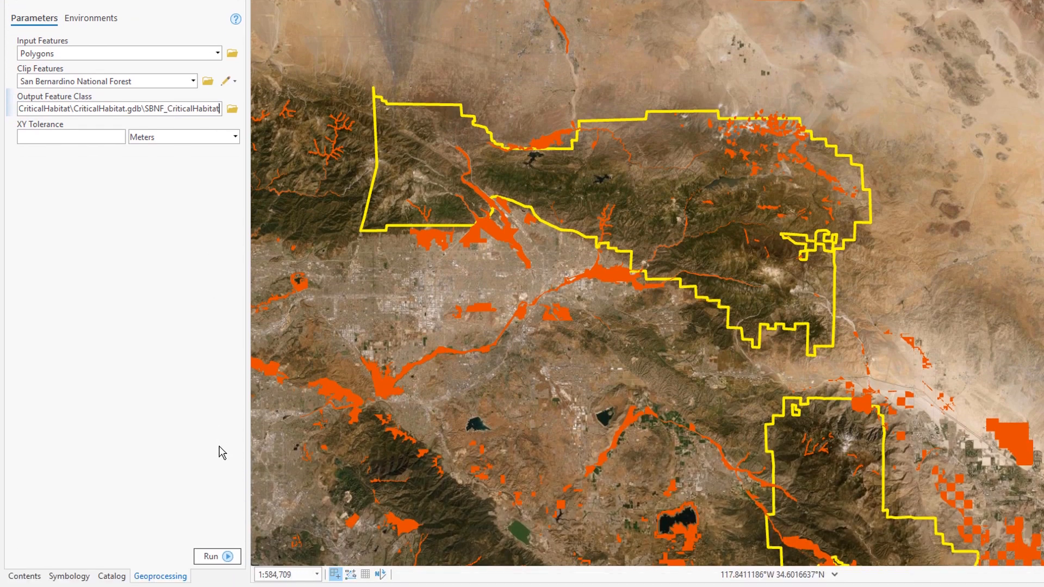
{"action": "left_click", "coordinate": [213, 555]}
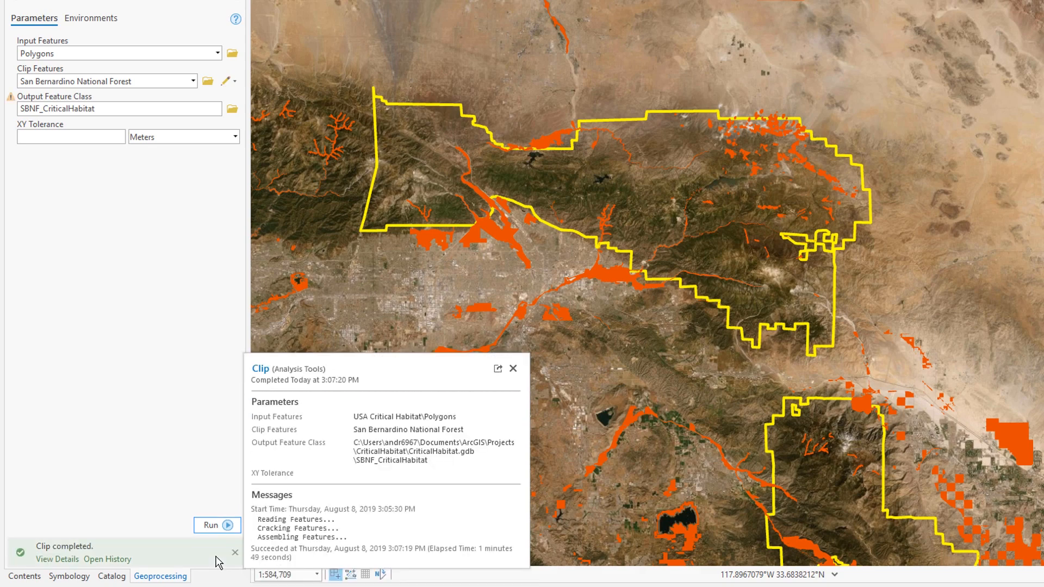
{"action": "left_click", "coordinate": [24, 576]}
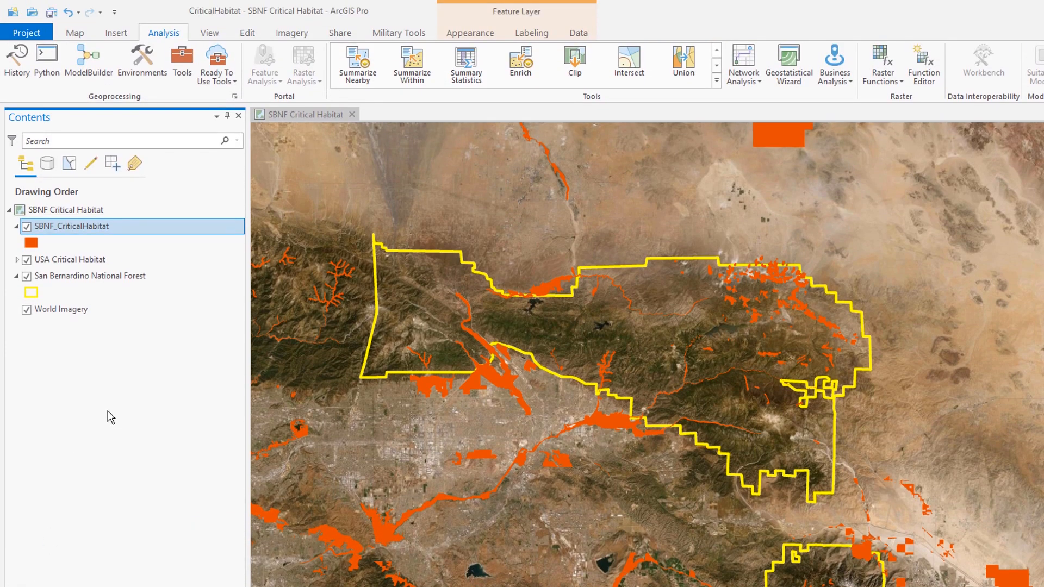
Hide USA Critical Habitat and symbolize SBNF_CriticalHabitat by Unique Values on Species Type.
{"action": "left_click", "coordinate": [27, 260]}
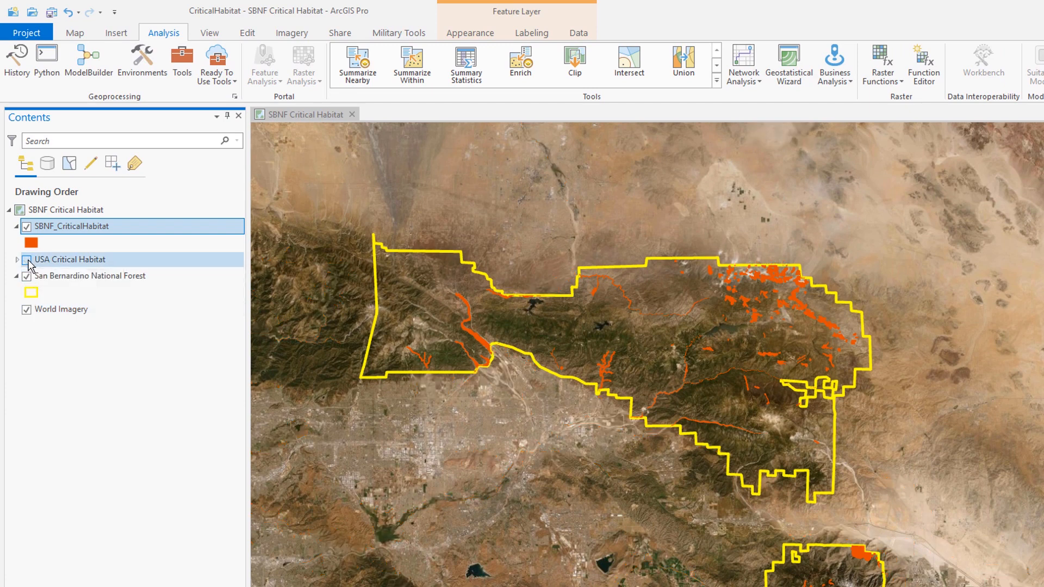
{"action": "left_click", "coordinate": [26, 259]}
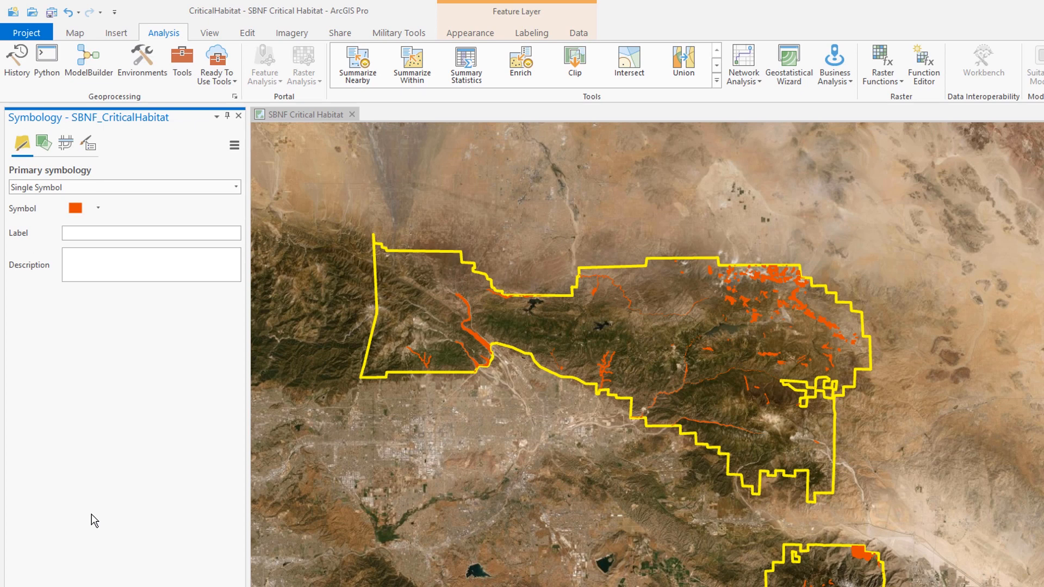
{"action": "left_click", "coordinate": [234, 187]}
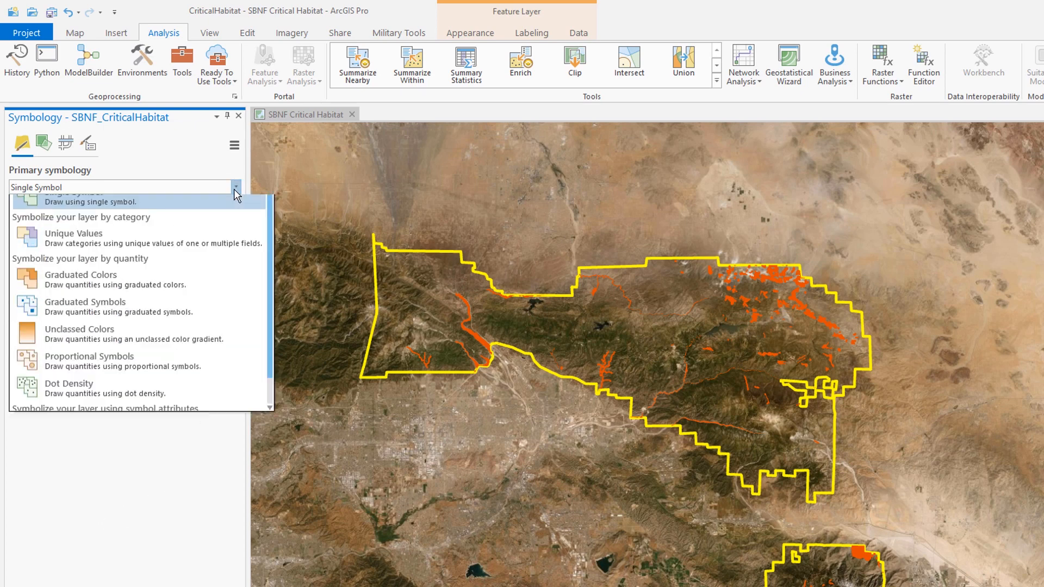
{"action": "left_click", "coordinate": [74, 234]}
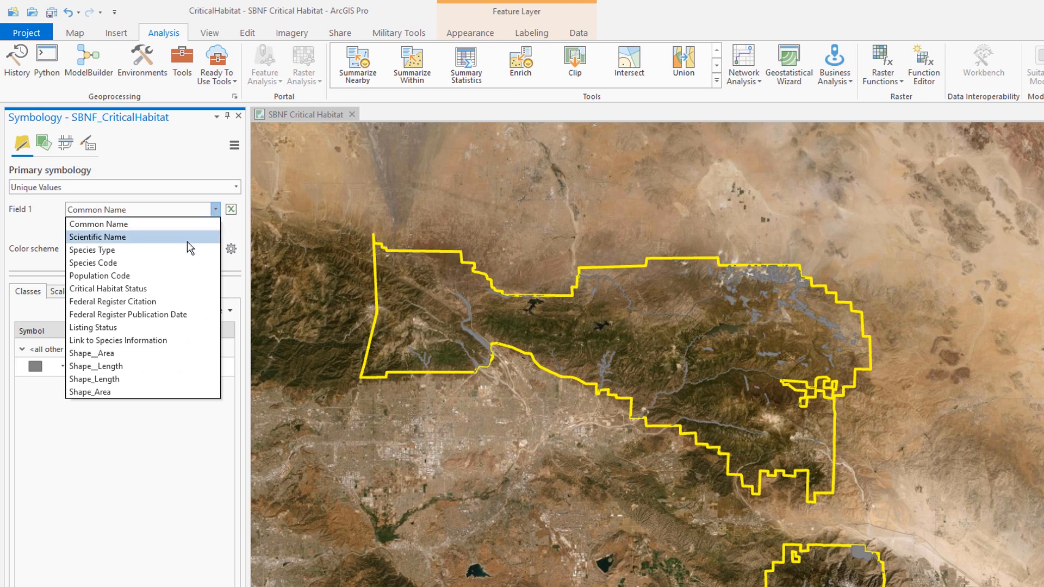
{"action": "left_click", "coordinate": [92, 250]}
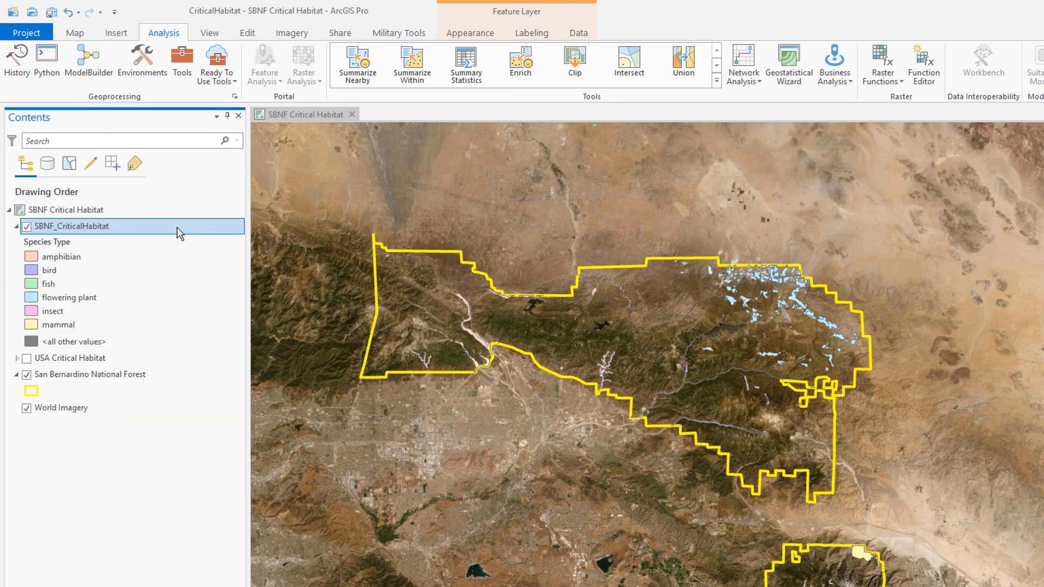
Open the SBNF_CriticalHabitat attribute table and browse its 18 records by Species Type.
{"action": "right_click", "coordinate": [72, 225]}
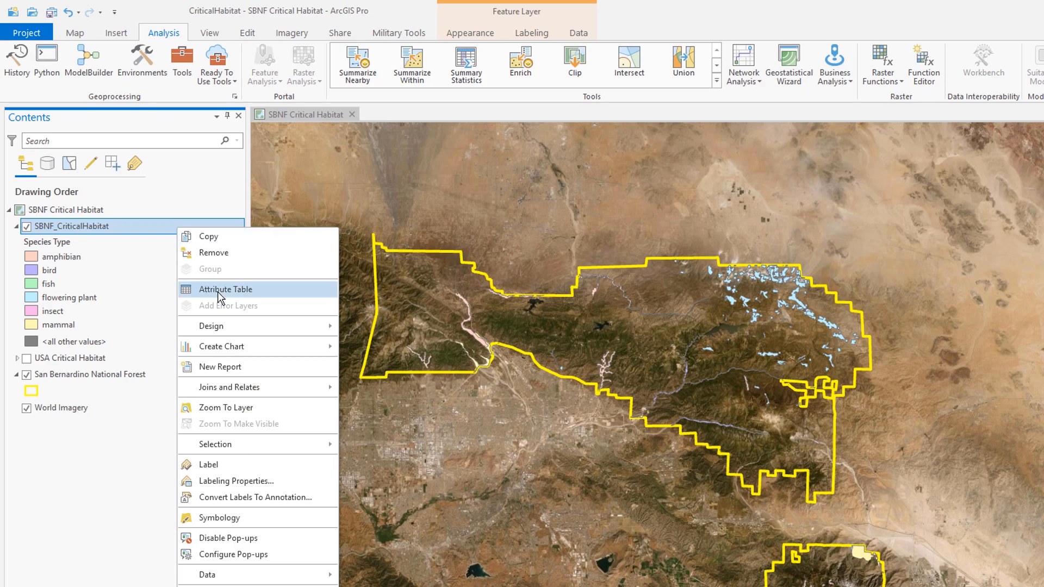
{"action": "left_click", "coordinate": [226, 288]}
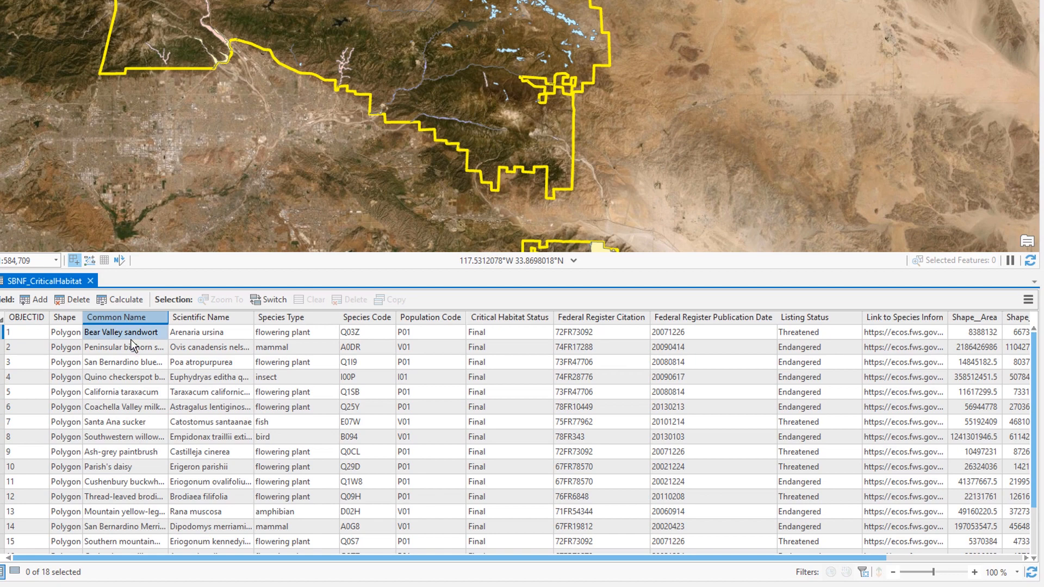
{"action": "scroll", "scroll_direction": "down", "scroll_amount": 3}
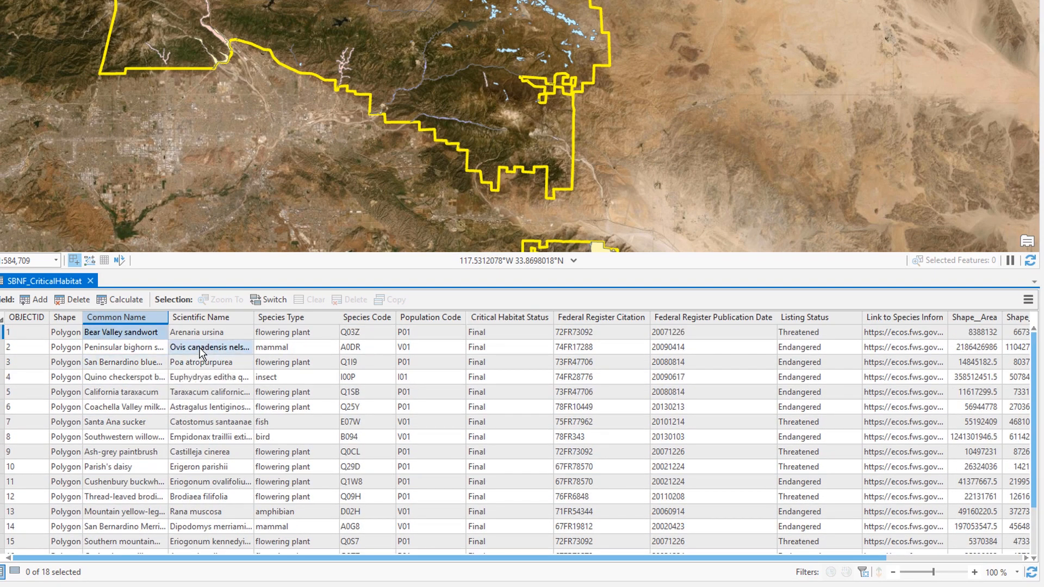
{"action": "left_click", "coordinate": [280, 317]}
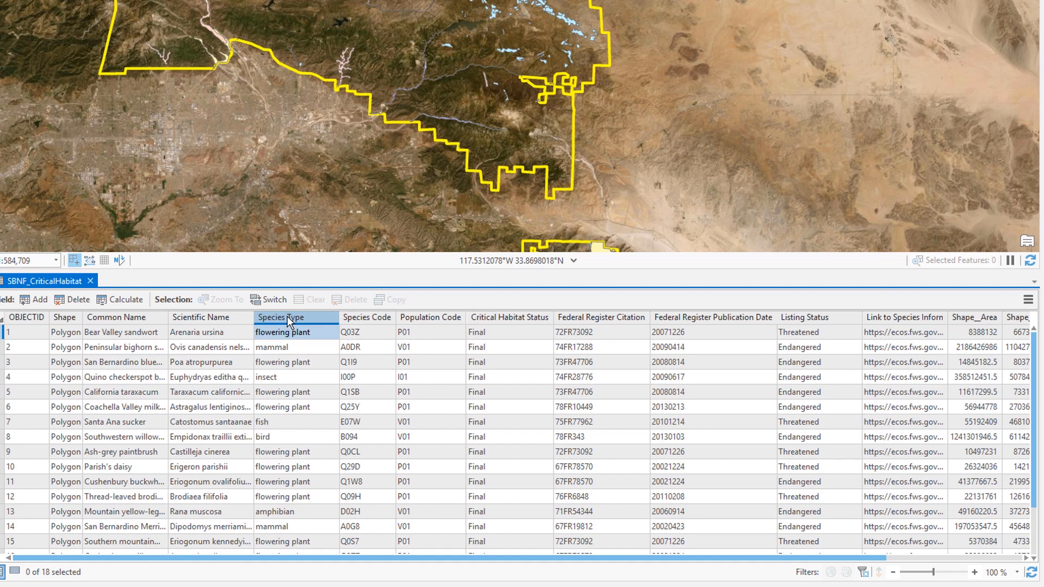
{"action": "scroll", "scroll_direction": "down", "scroll_amount": 3}
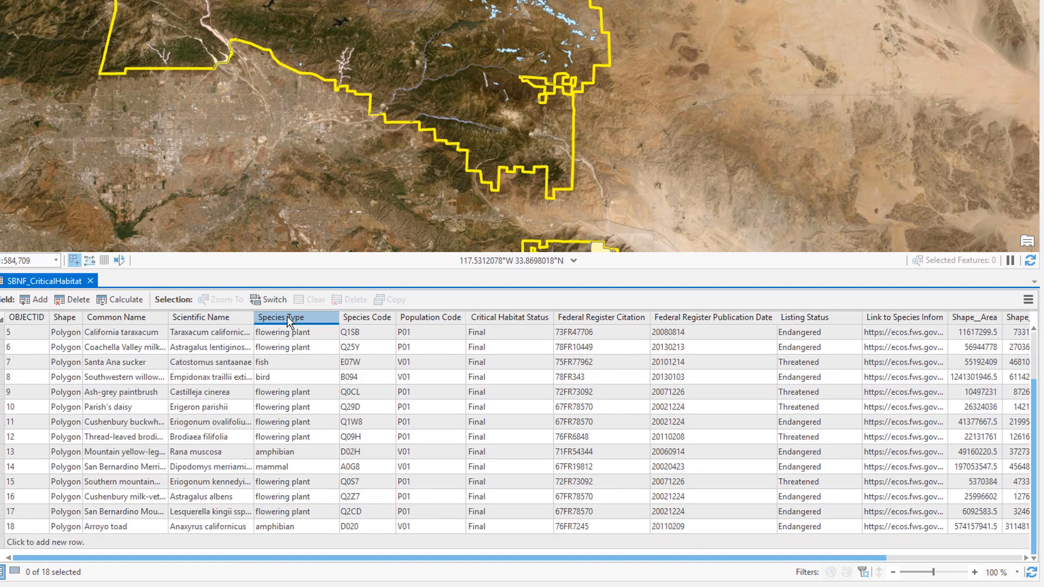